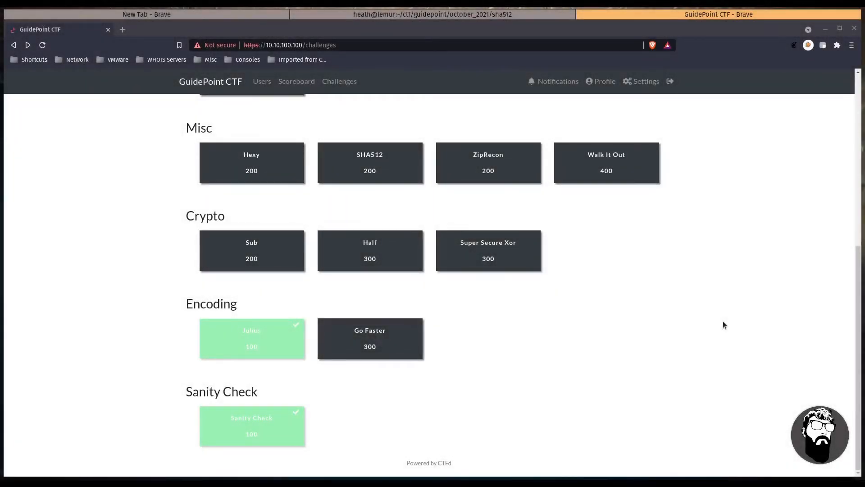
{"action": "mouse_move", "coordinate": [713, 325]}
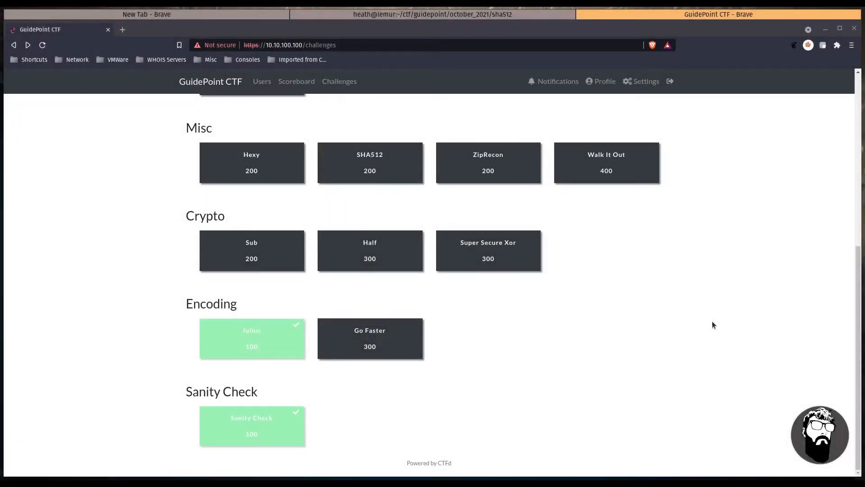